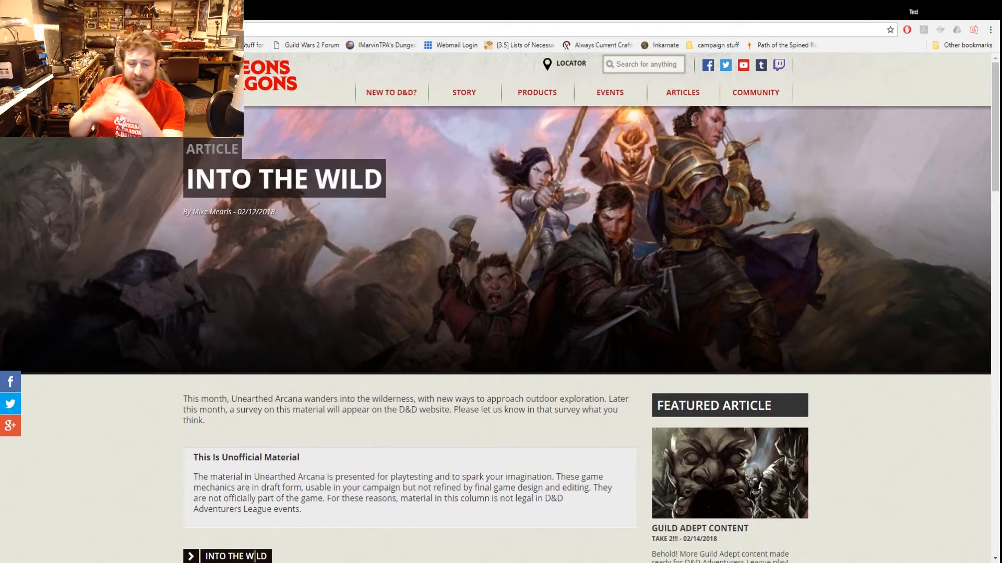
Follow the article's 'Into the Wild' link to load the Unearthed Arcana PDF
scroll(down, 3)
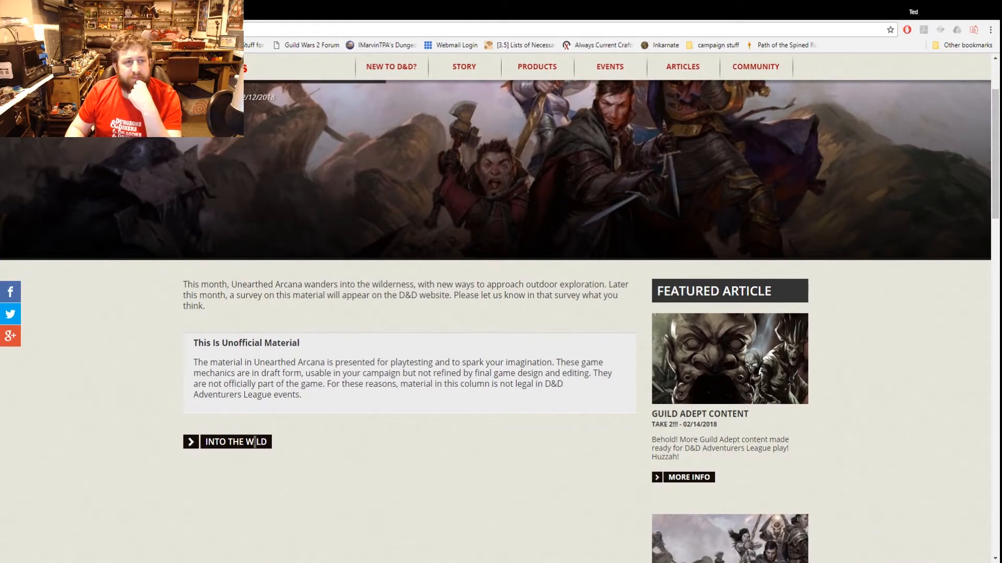
click(236, 441)
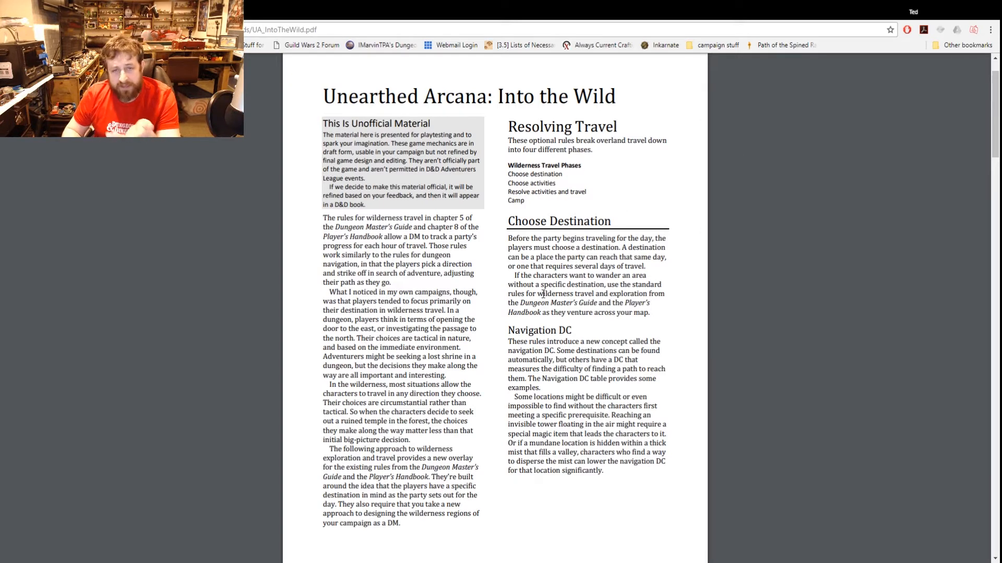
Scroll past page one to the Navigation DCs table at the top of page two
scroll(down, 3)
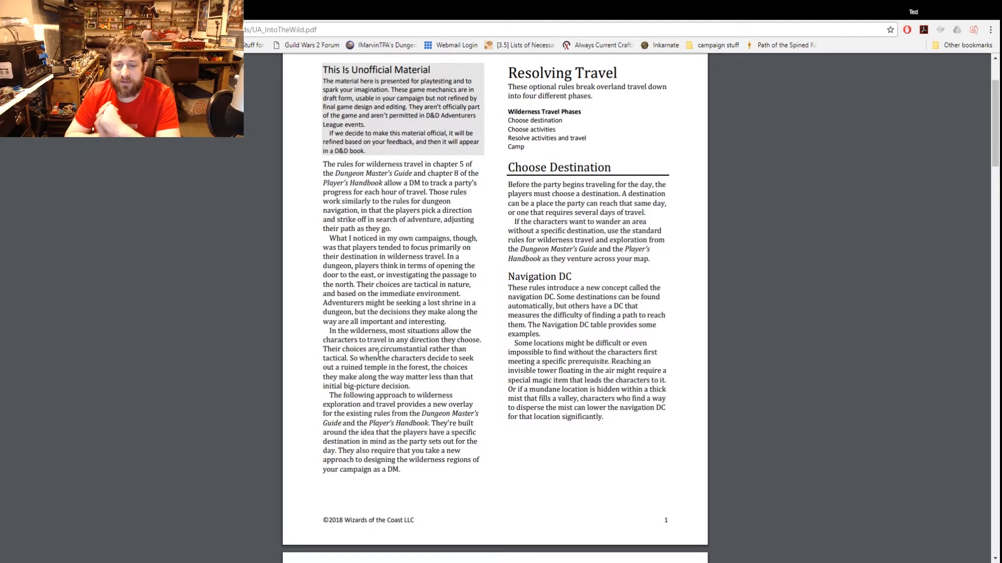
scroll(down, 3)
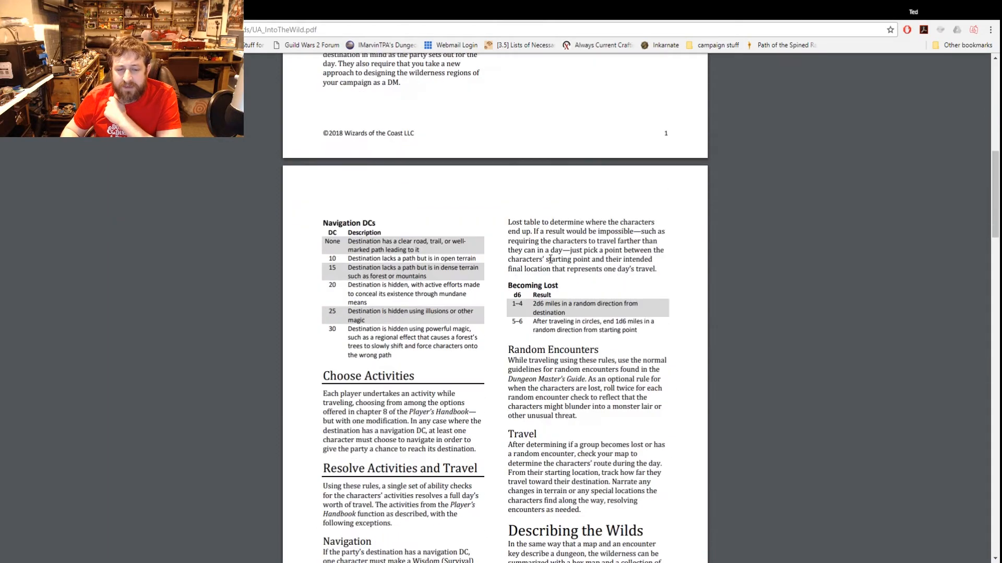
scroll(down, 3)
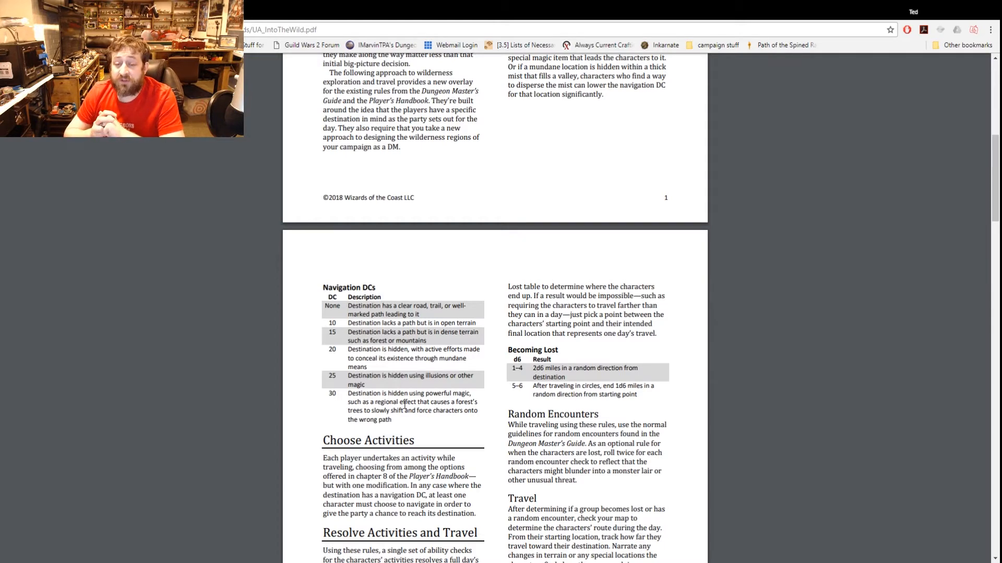
Scroll through Describing the Wilds and Mapping the Wilderness to the top of page three
scroll(down, 3)
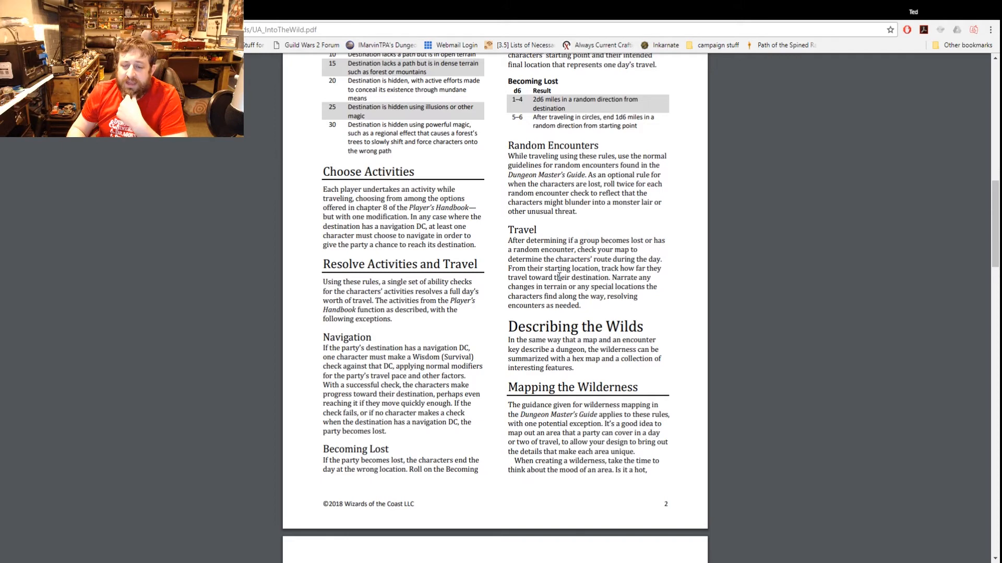
scroll(down, 3)
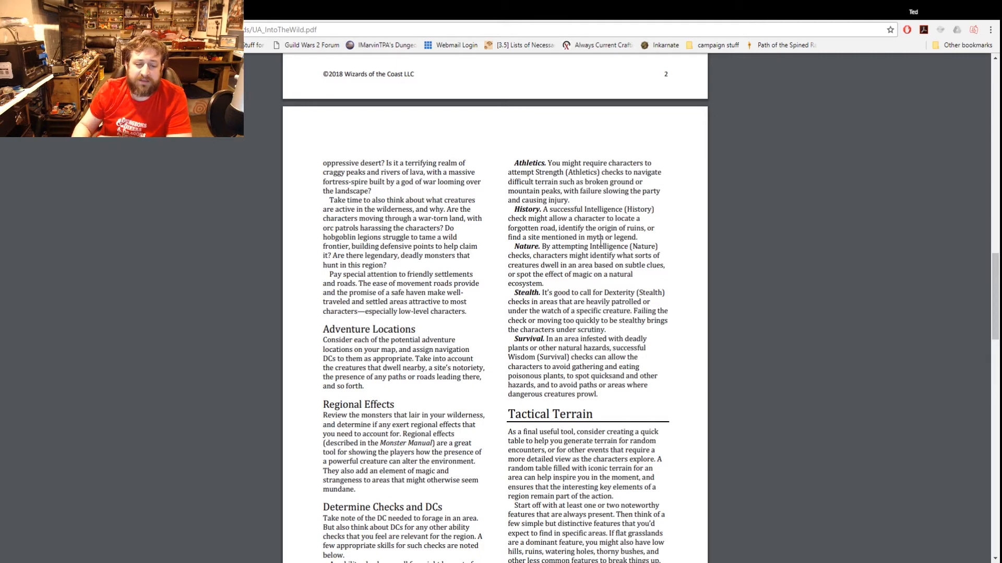
scroll(down, 3)
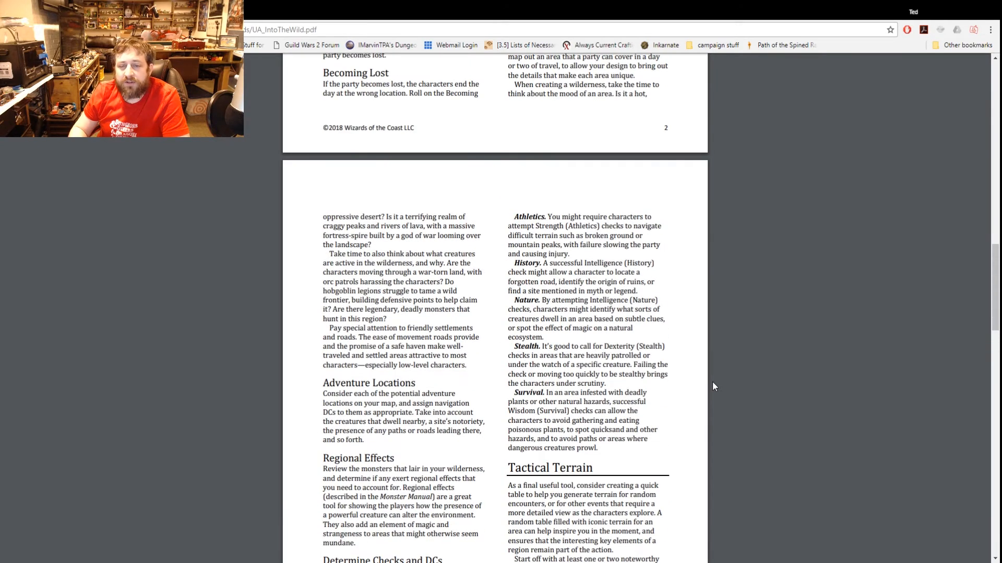
scroll(down, 3)
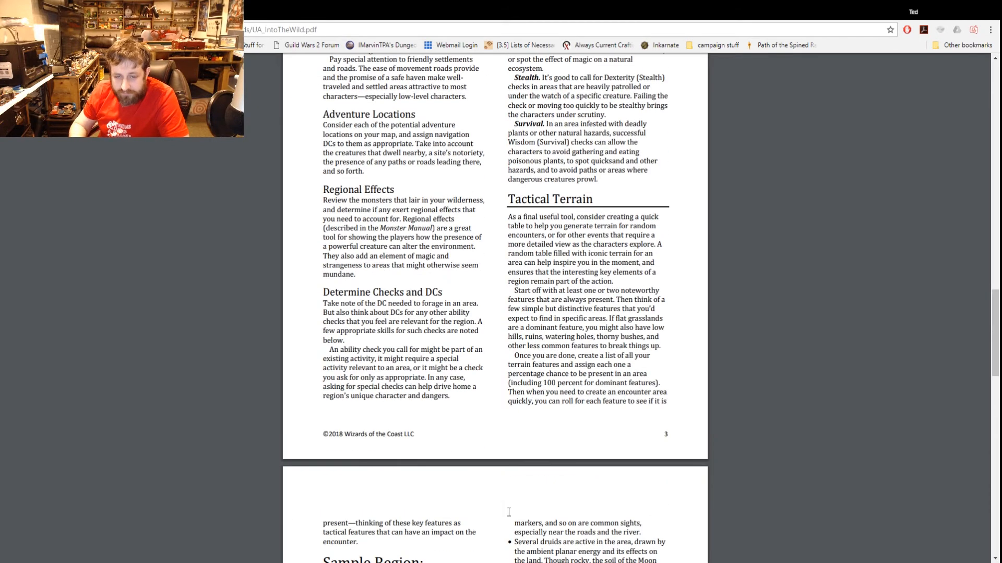
scroll(down, 3)
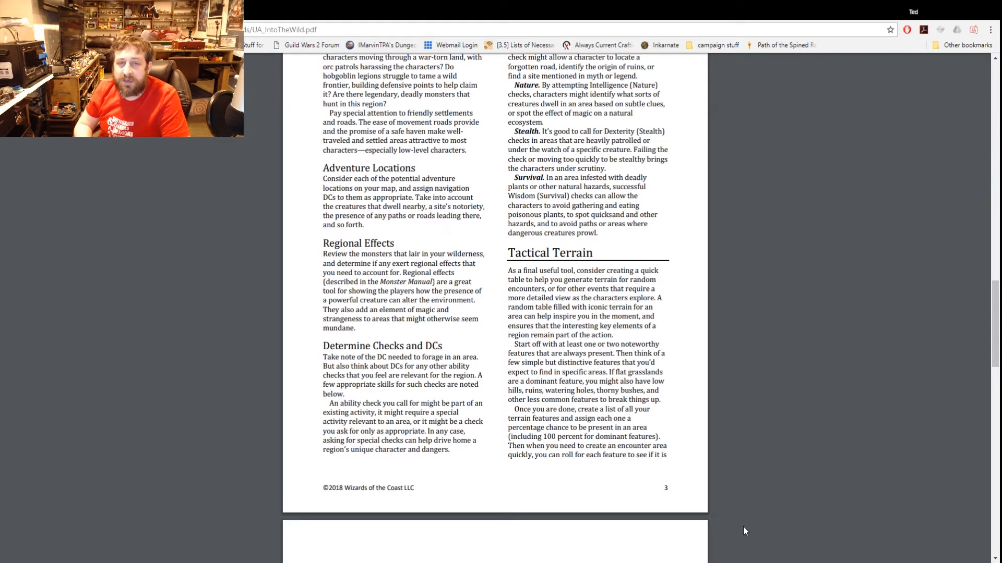
mouse_move(742, 529)
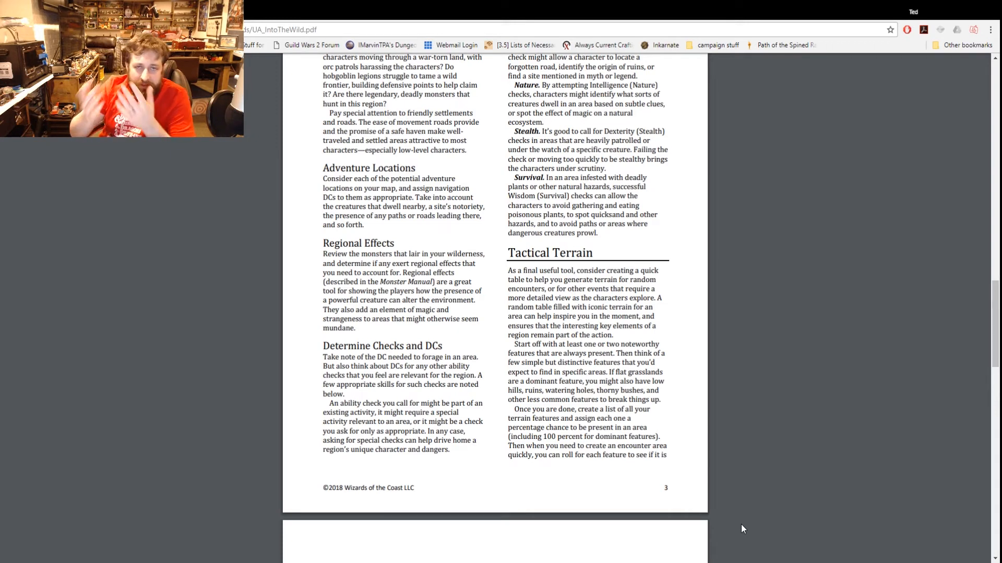
mouse_move(743, 516)
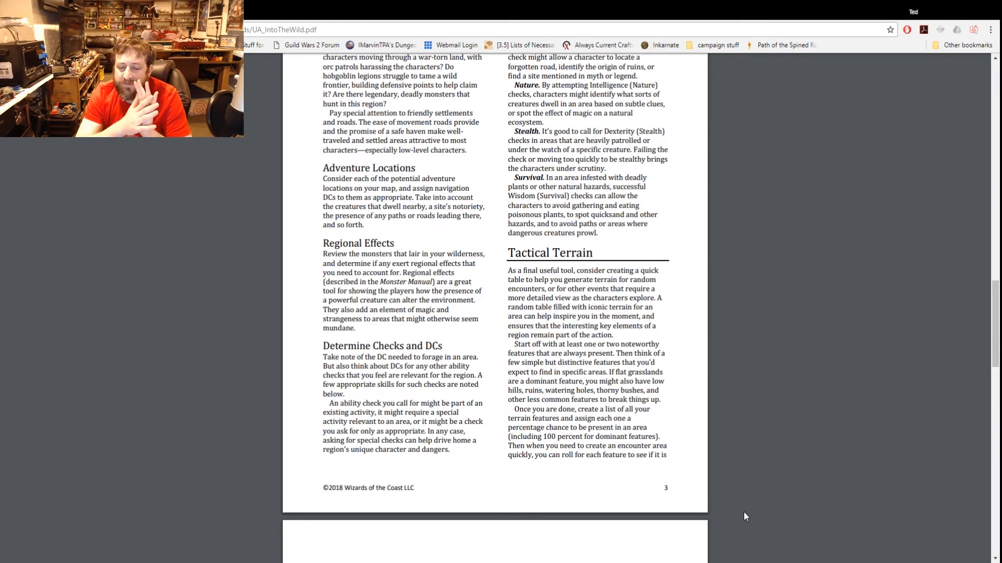
mouse_move(724, 504)
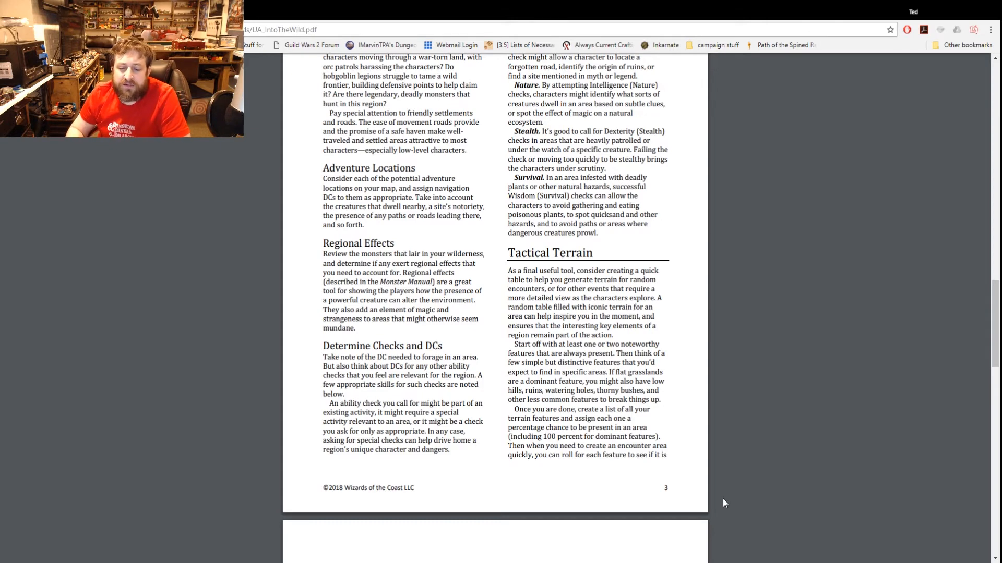
scroll(down, 3)
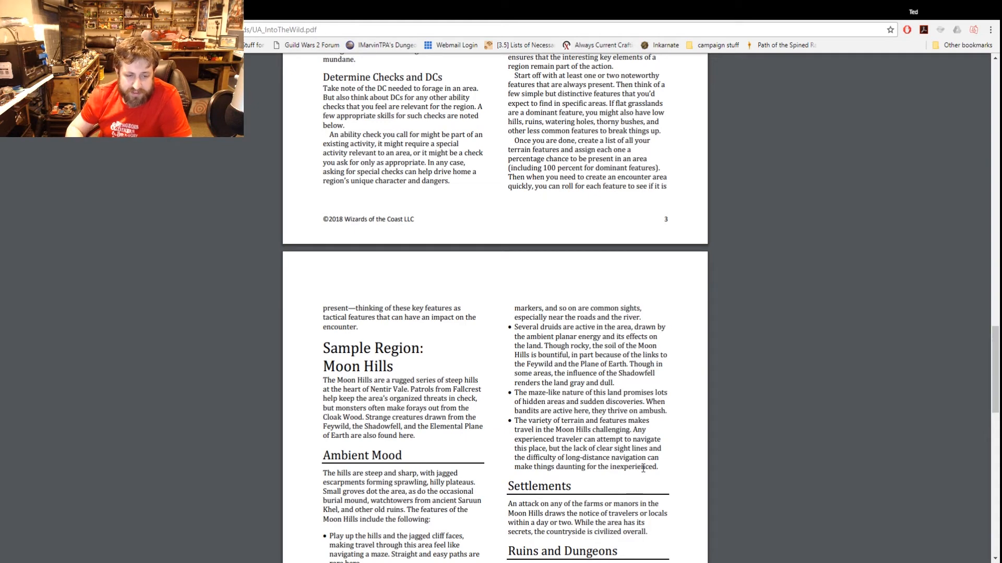
Scroll to page four's Sample Region: Moon Hills heading and its Ruins and Dungeons list
scroll(down, 3)
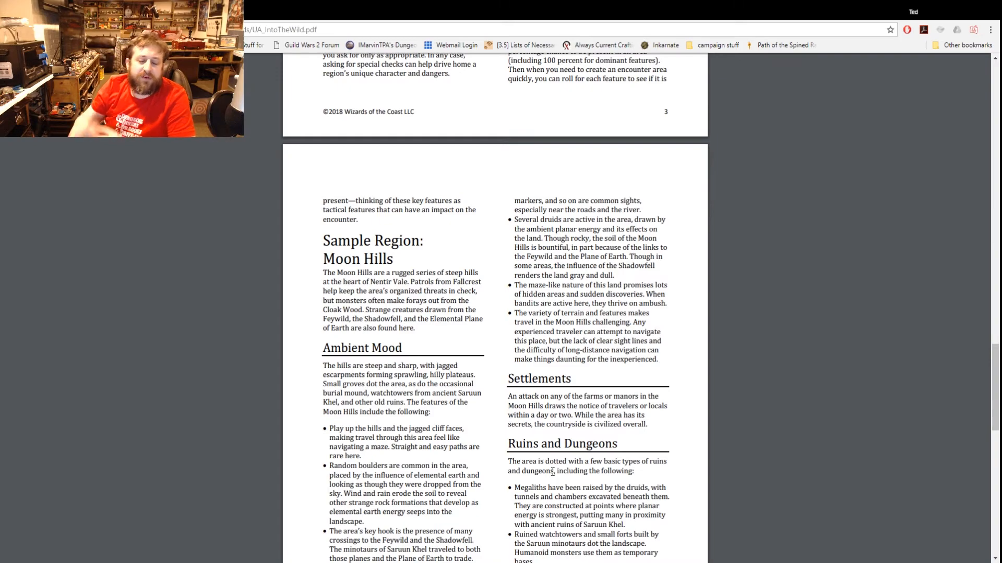
scroll(down, 3)
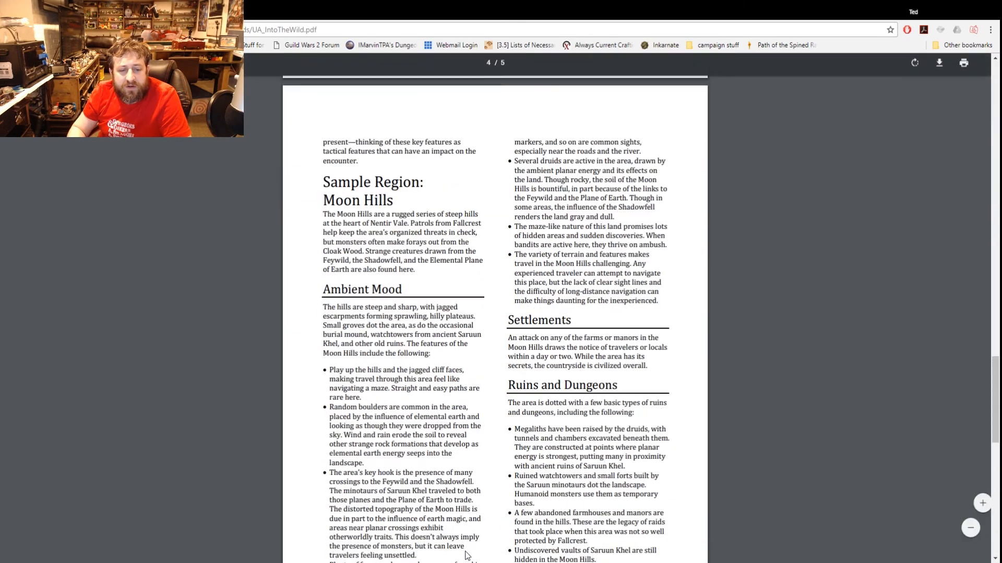
scroll(down, 3)
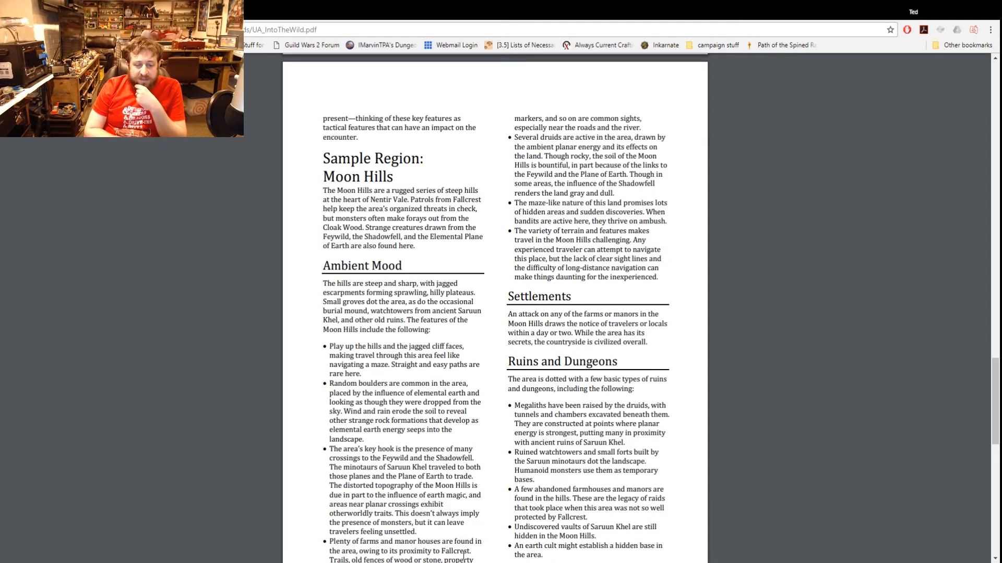
scroll(down, 3)
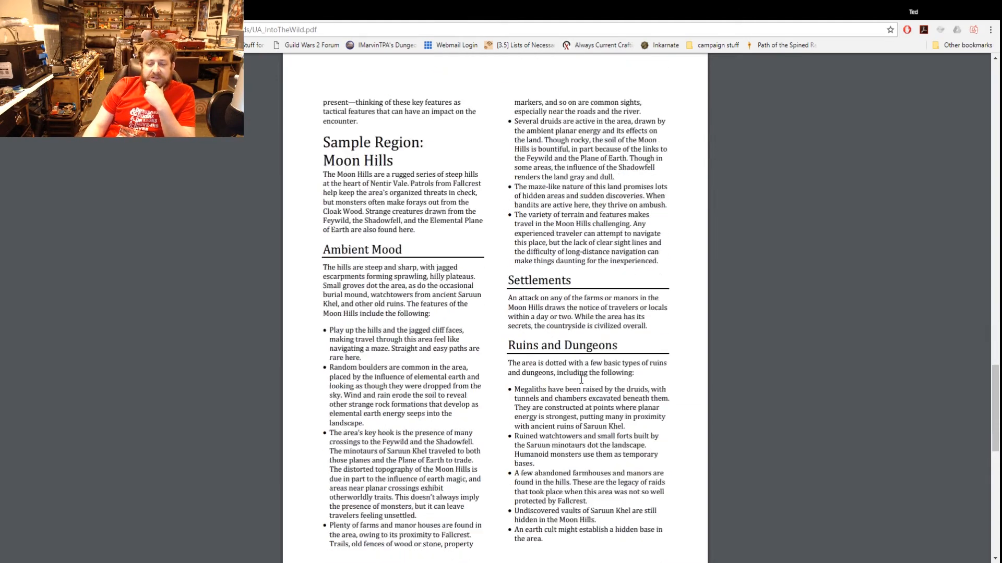
Scroll to the end of page four, where Moon Hills Exploration and the Planar Confluence table begin
scroll(down, 3)
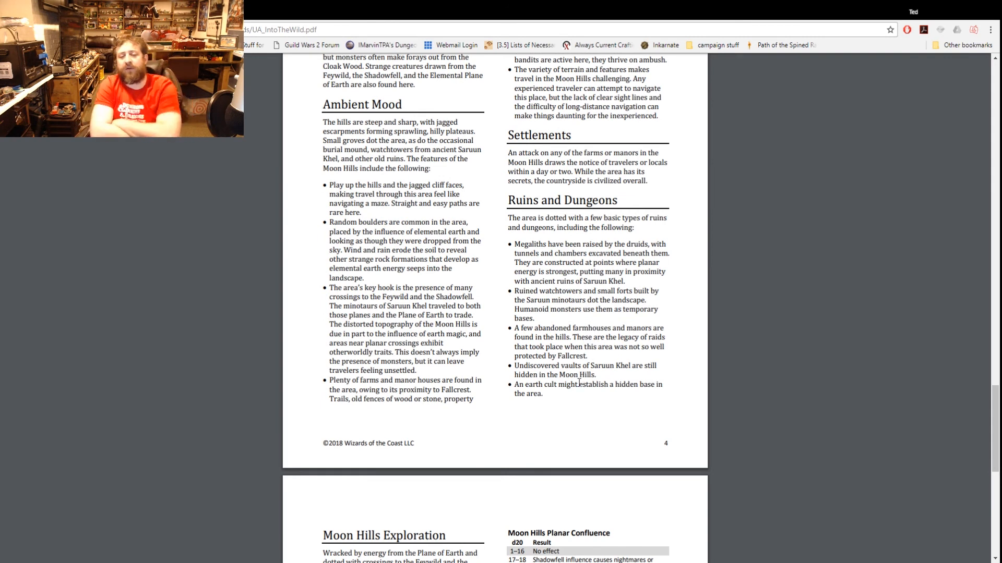